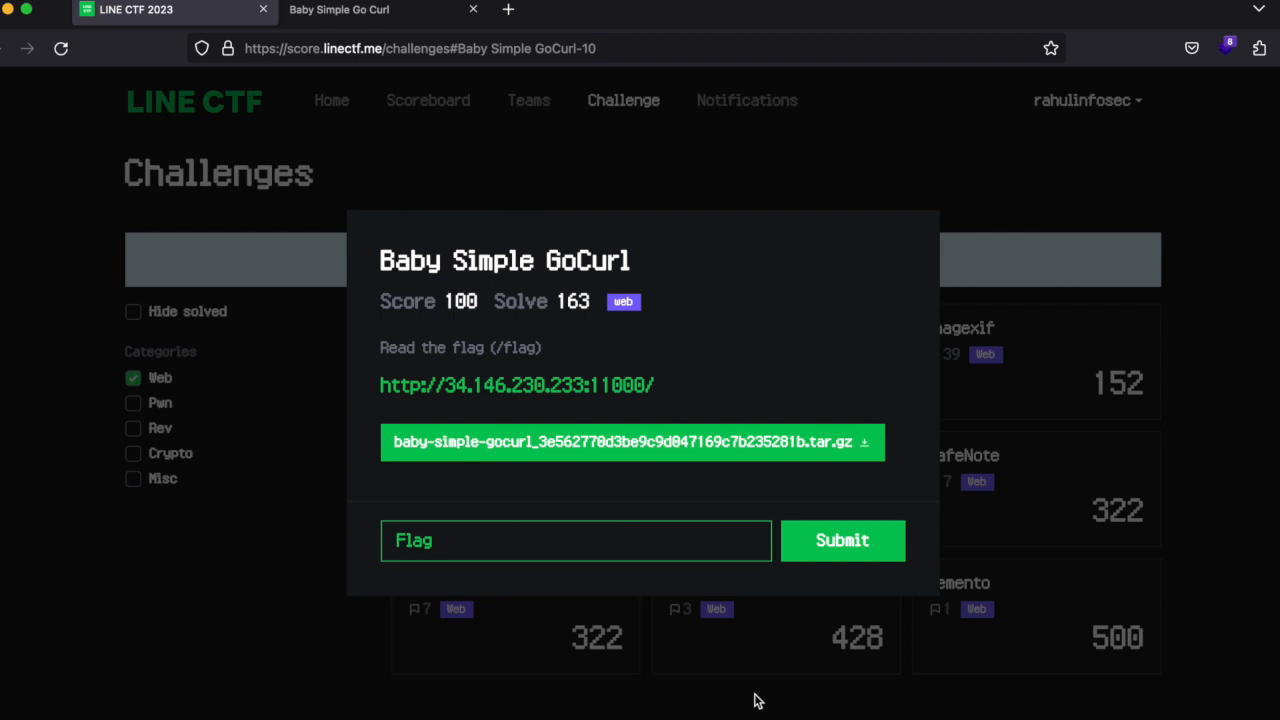
mouse_move(352, 142)
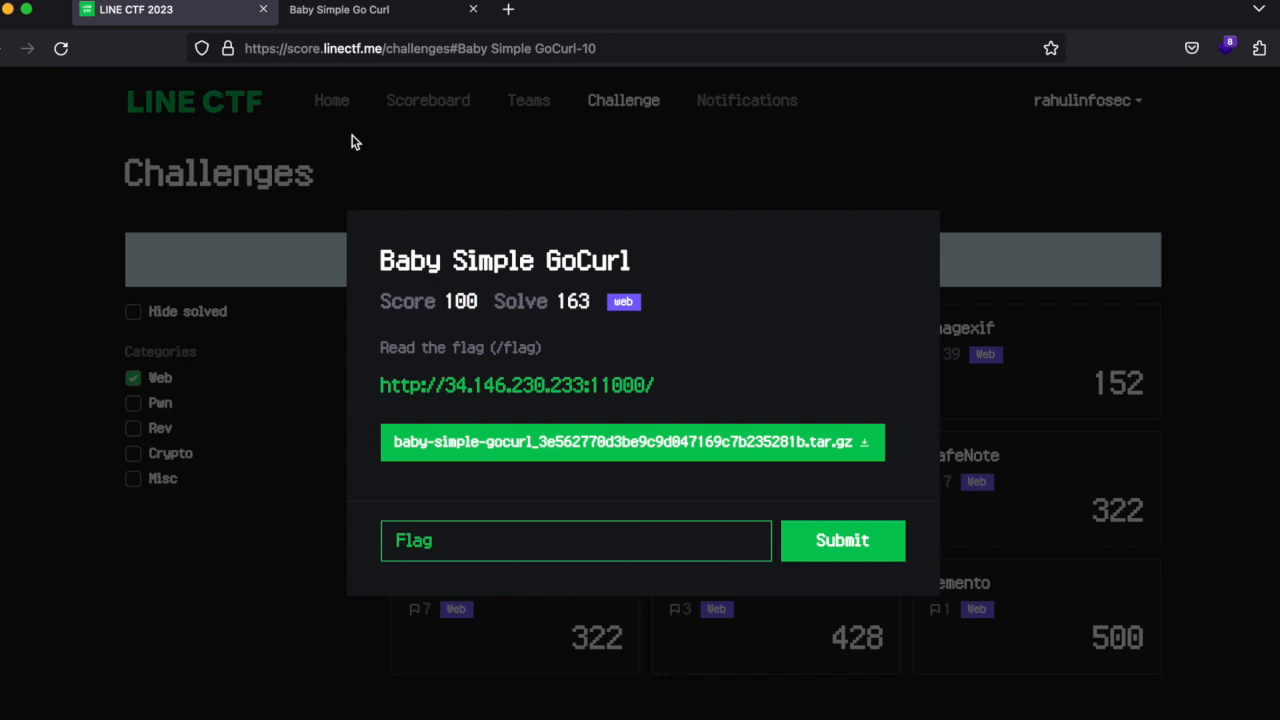
mouse_move(584, 320)
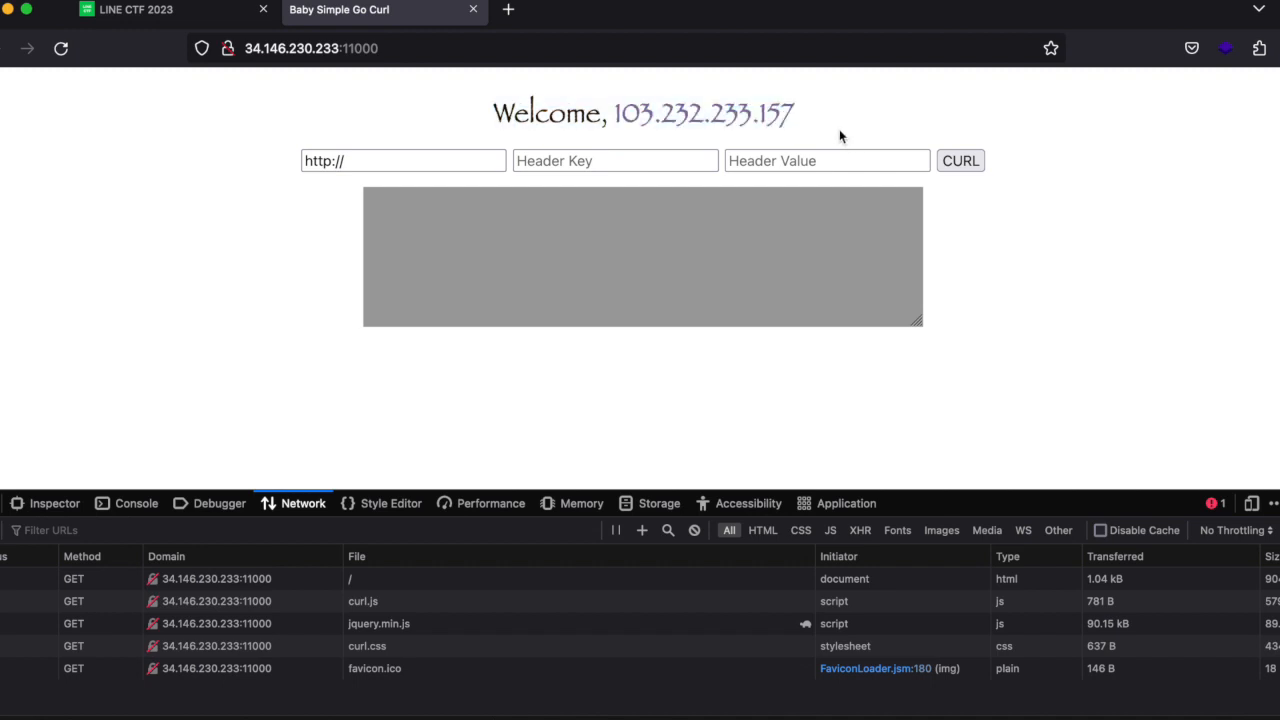
left_click(404, 160)
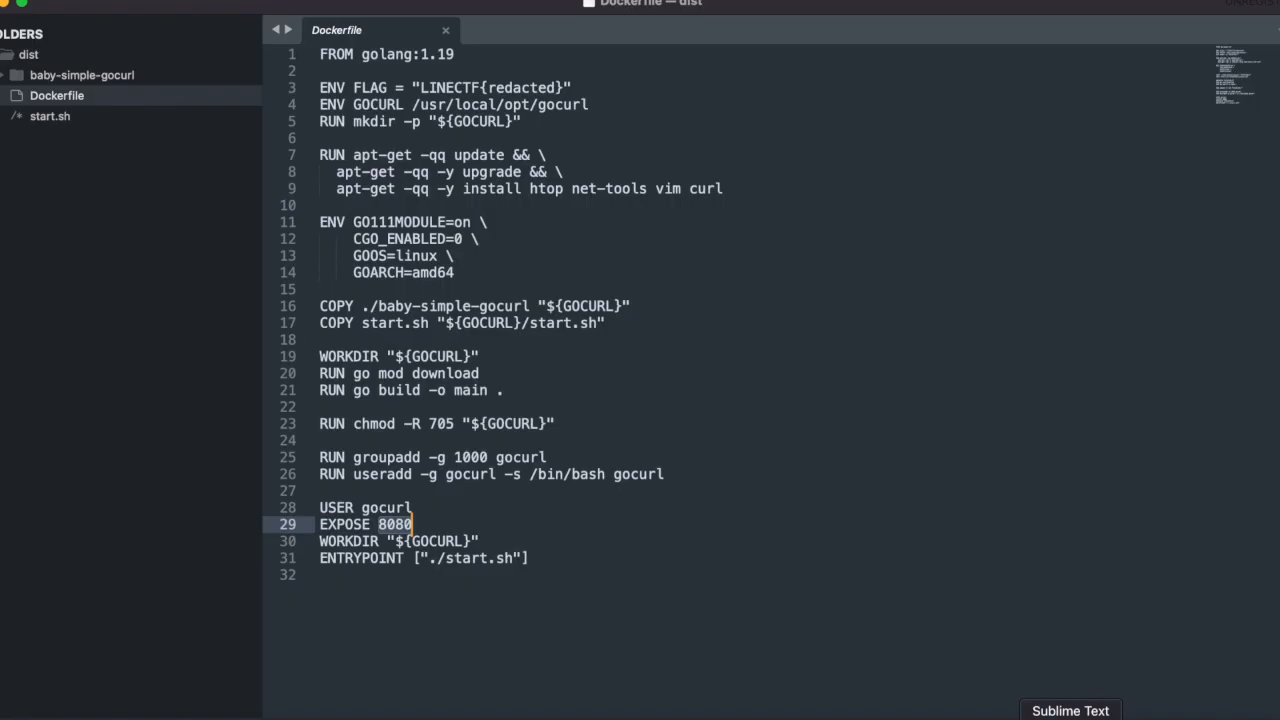
View the Dockerfile's EXPOSE 8080 line, then switch back to the main.go host check
left_click(60, 176)
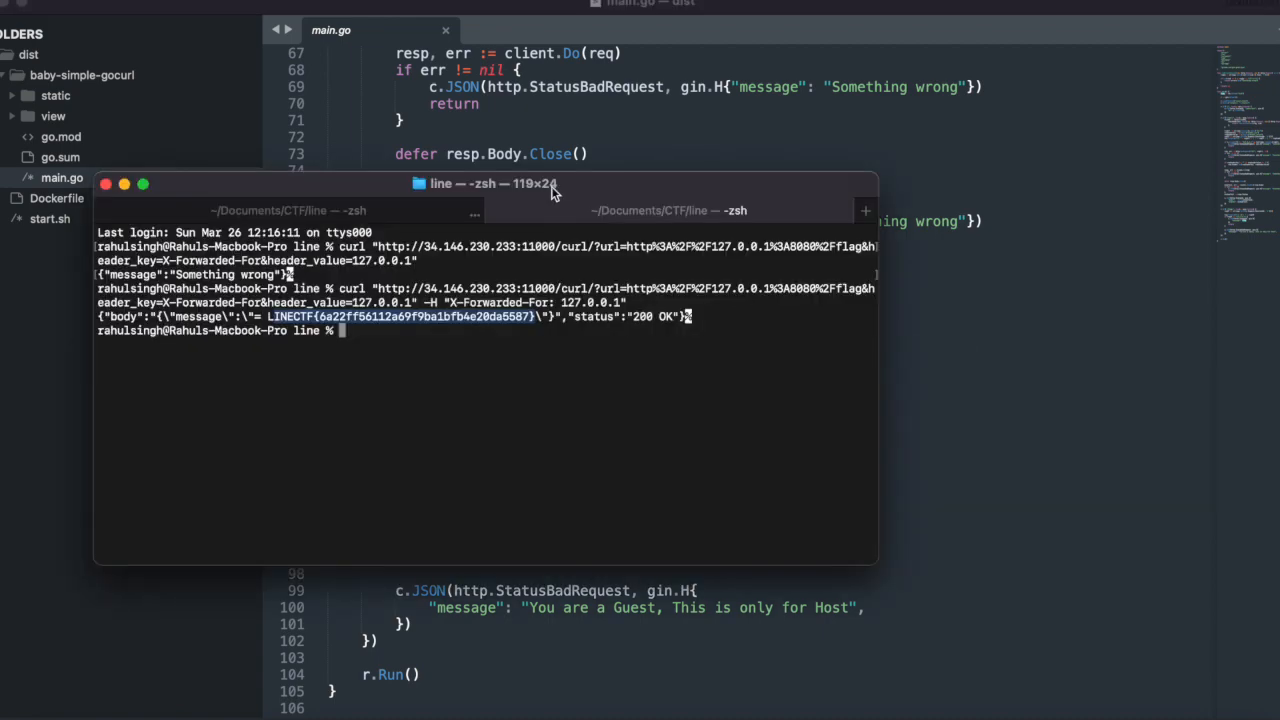
key("cmd+tab")
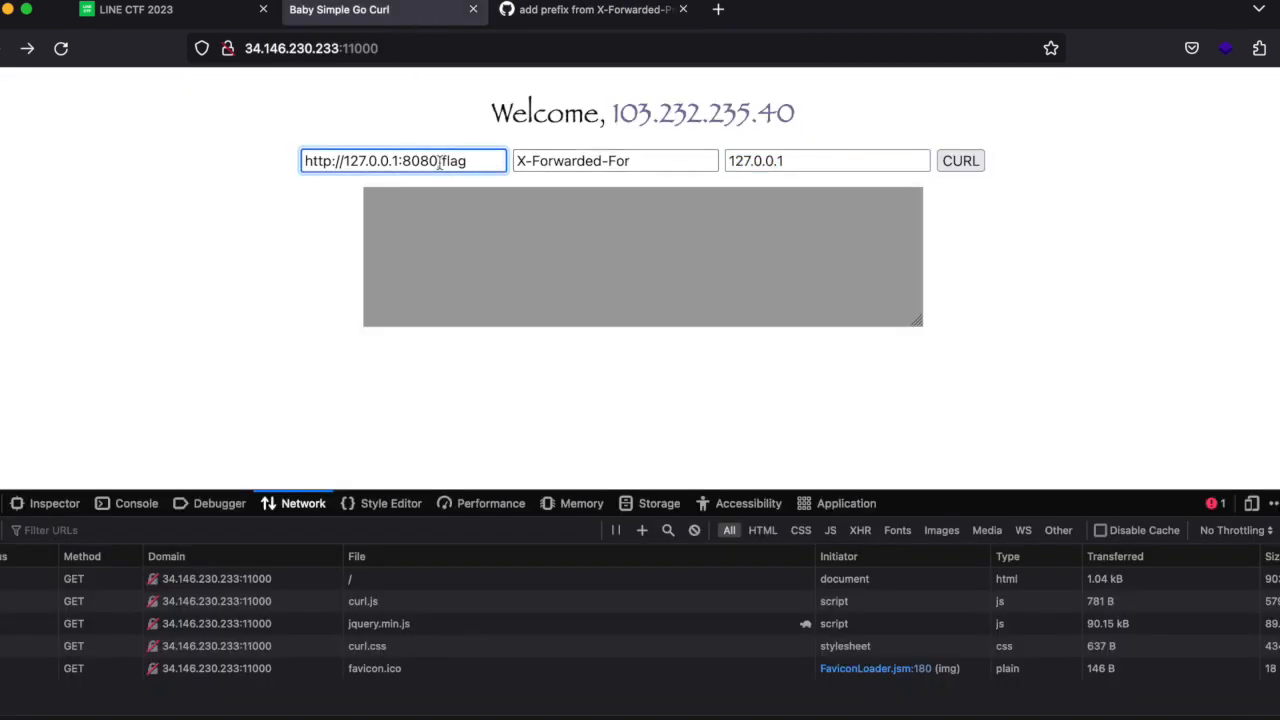
left_click(960, 160)
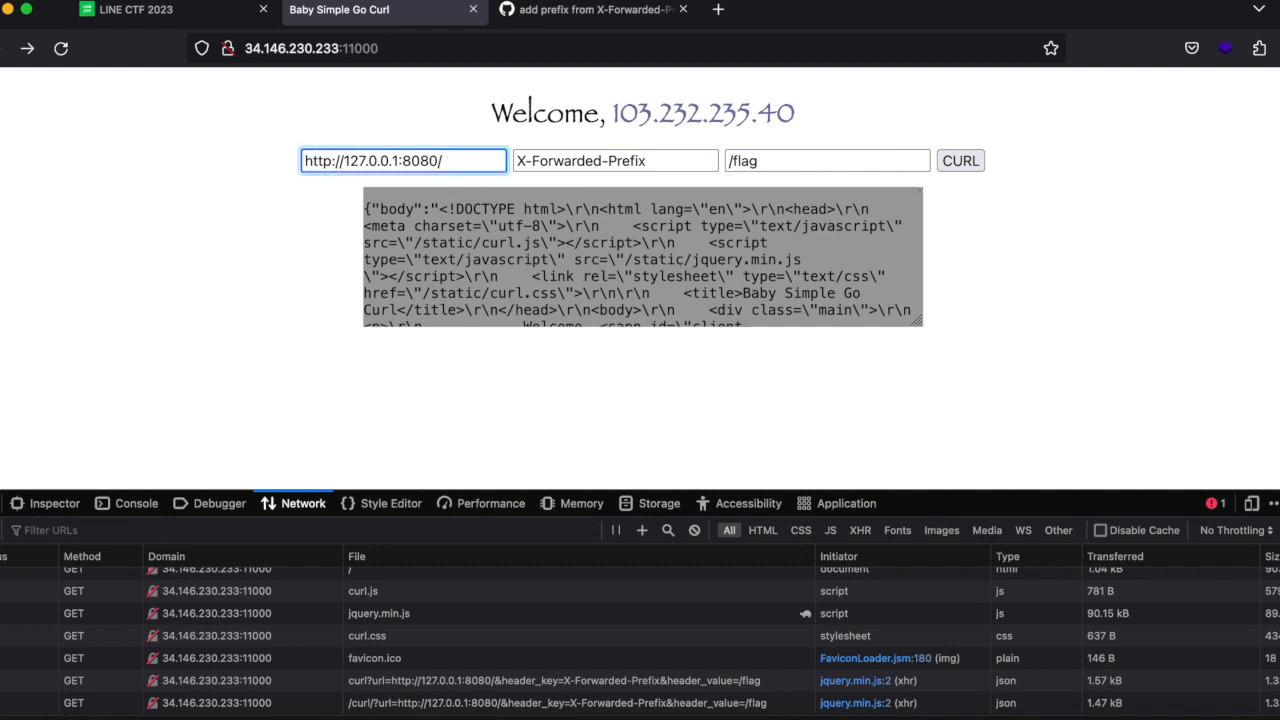